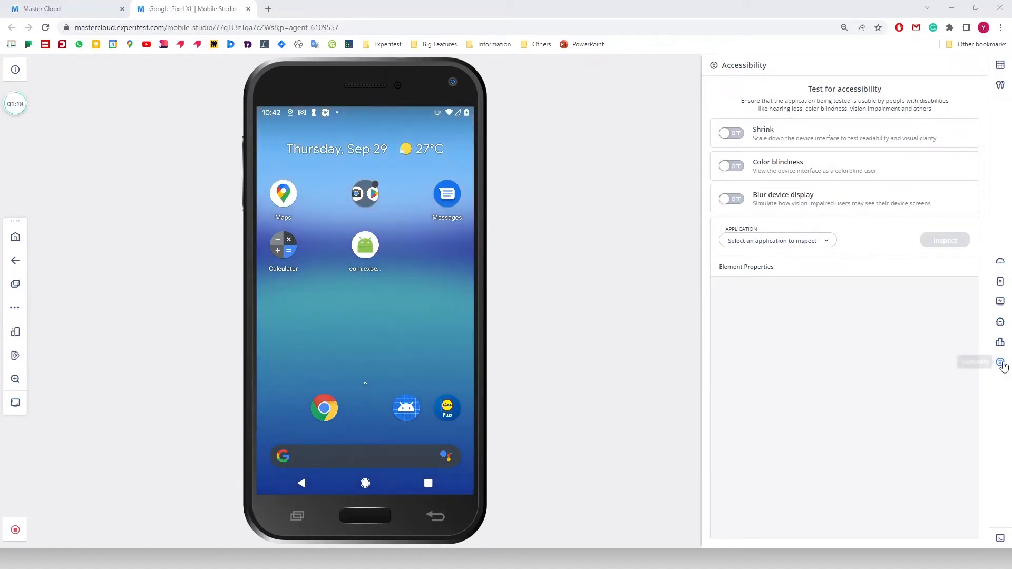
pyautogui.moveTo(1001, 361)
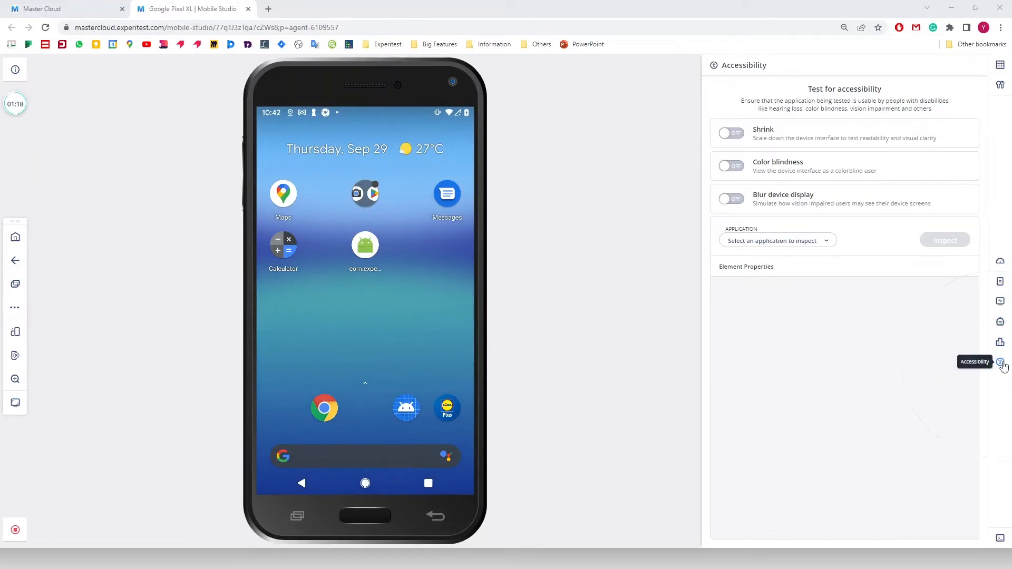
pyautogui.moveTo(936, 363)
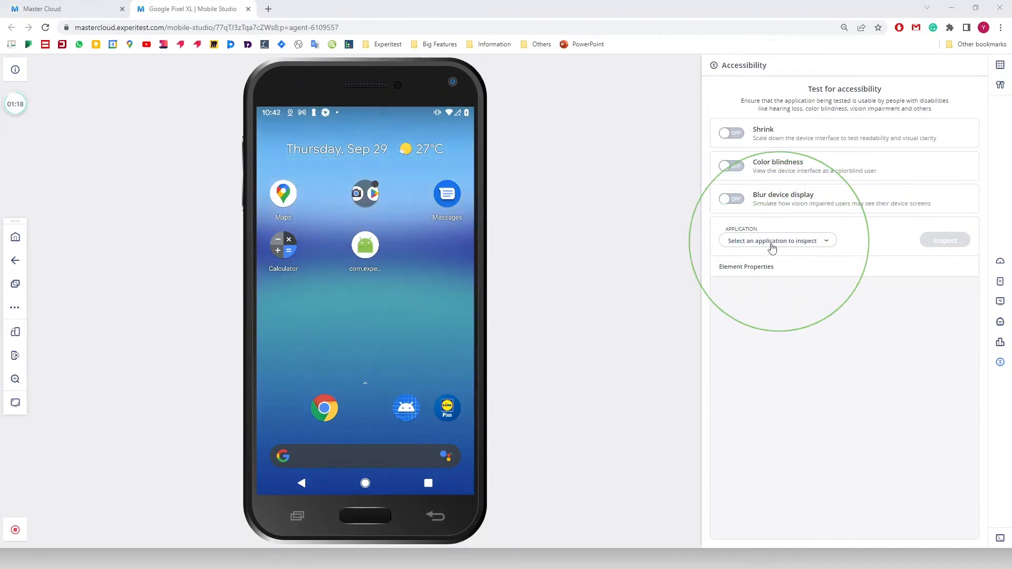
# Choose the ExperiBank login activity and start the accessibility inspection
pyautogui.click(777, 241)
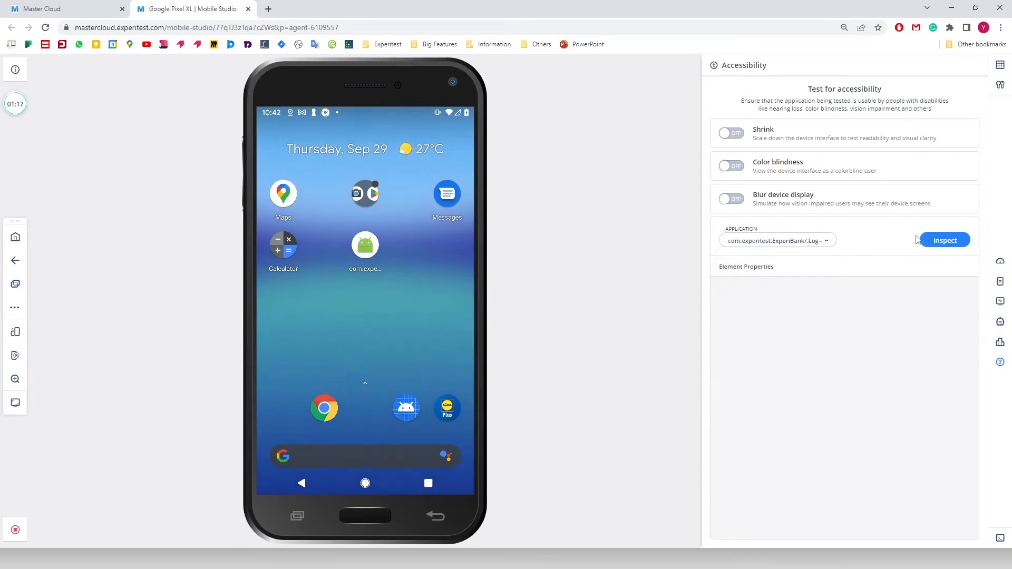
pyautogui.click(944, 240)
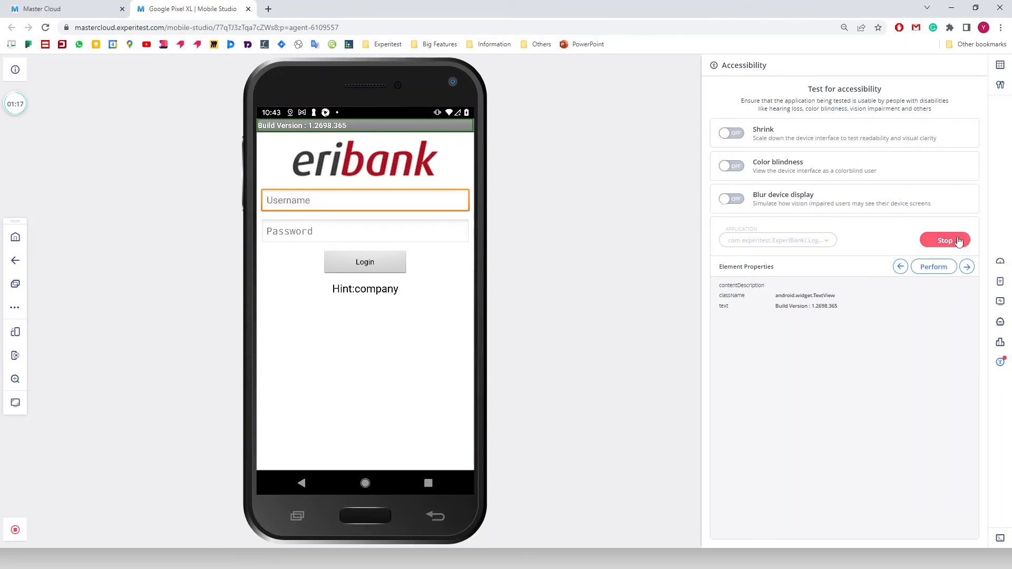
# Step past the eribank logo and Hint:company text to Username, then perform its action
pyautogui.click(966, 266)
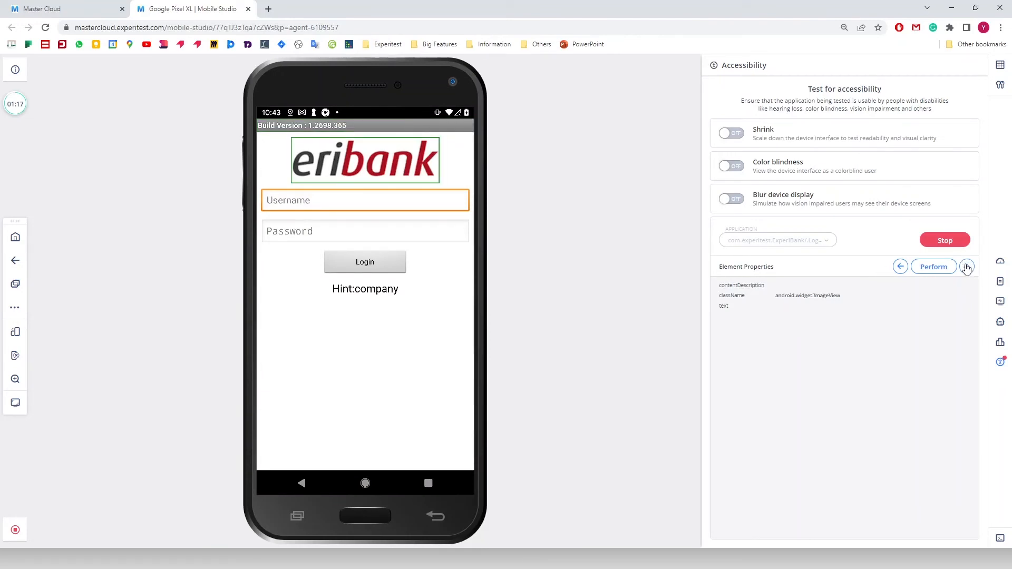
pyautogui.click(365, 288)
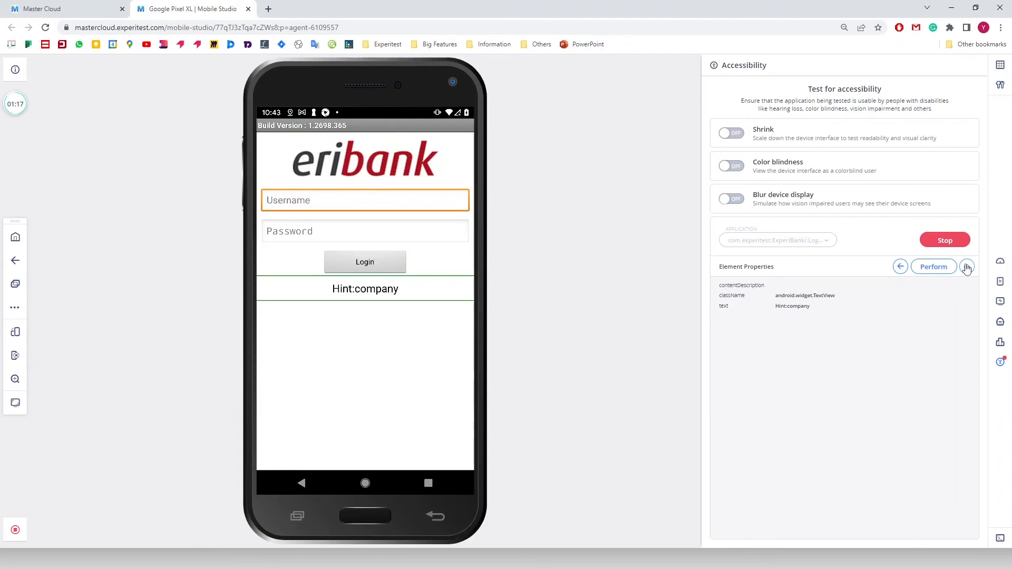
pyautogui.click(365, 200)
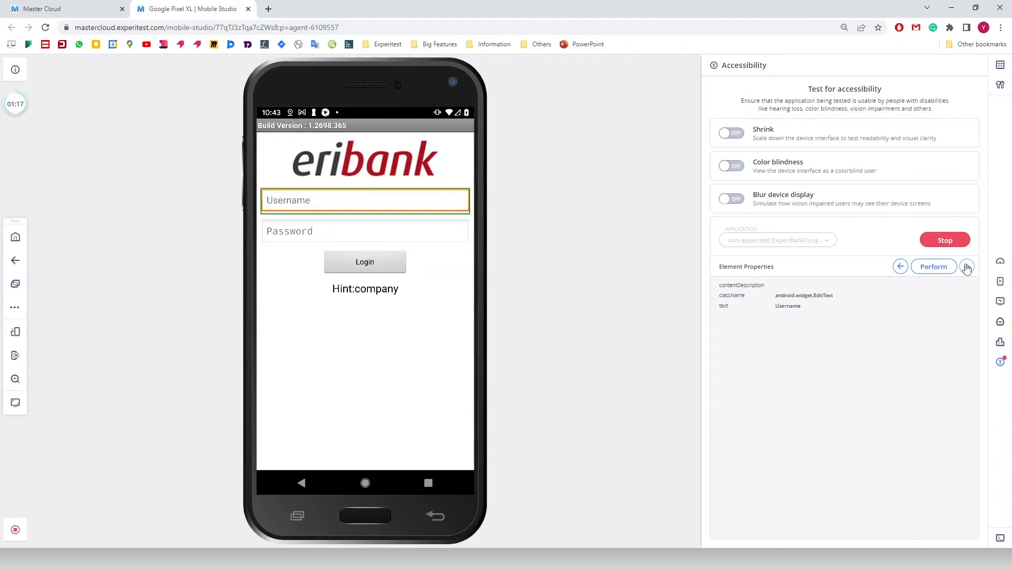
pyautogui.moveTo(825, 304)
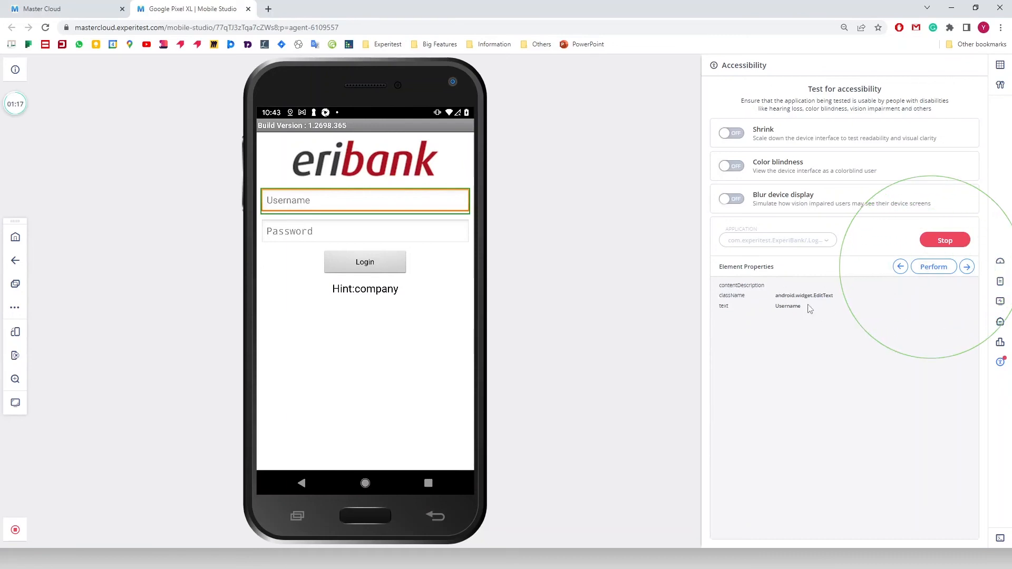
pyautogui.moveTo(965, 314)
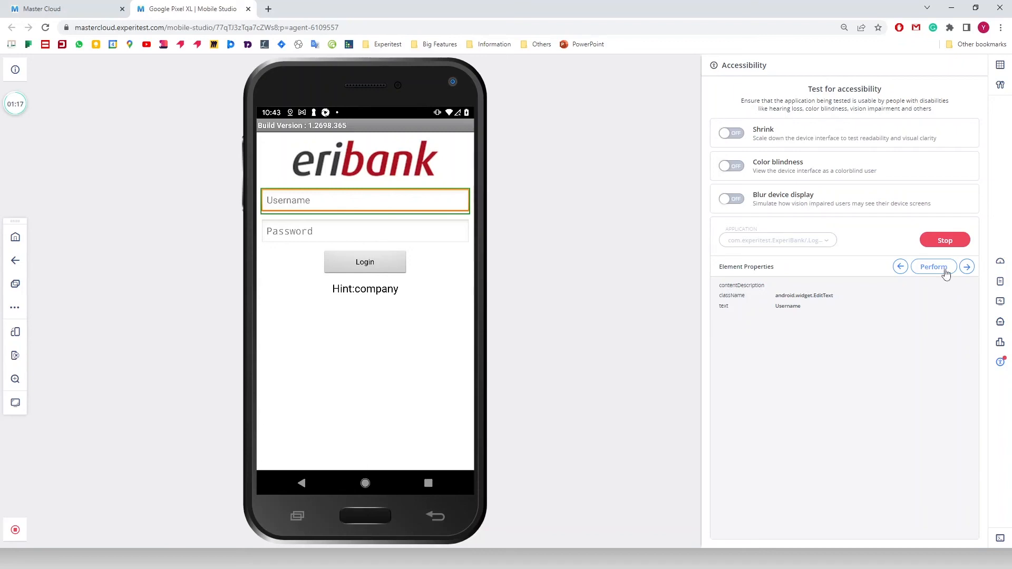
pyautogui.click(365, 200)
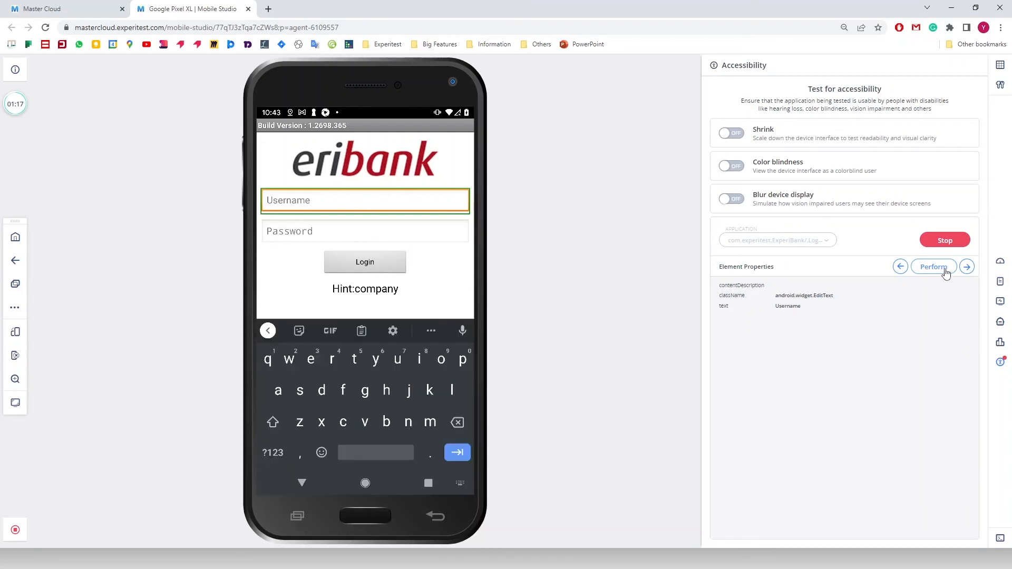